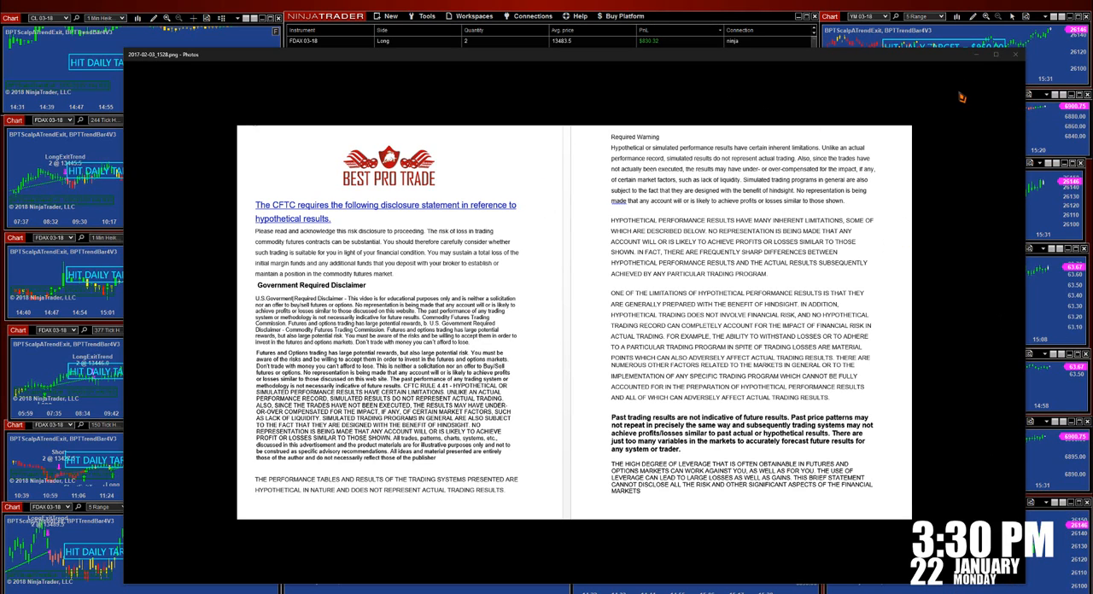
Step: Dismiss the risk disclaimer image to reveal the market analyzer and six-futures chart workspace
{"action": "left_click", "coordinate": [1016, 55]}
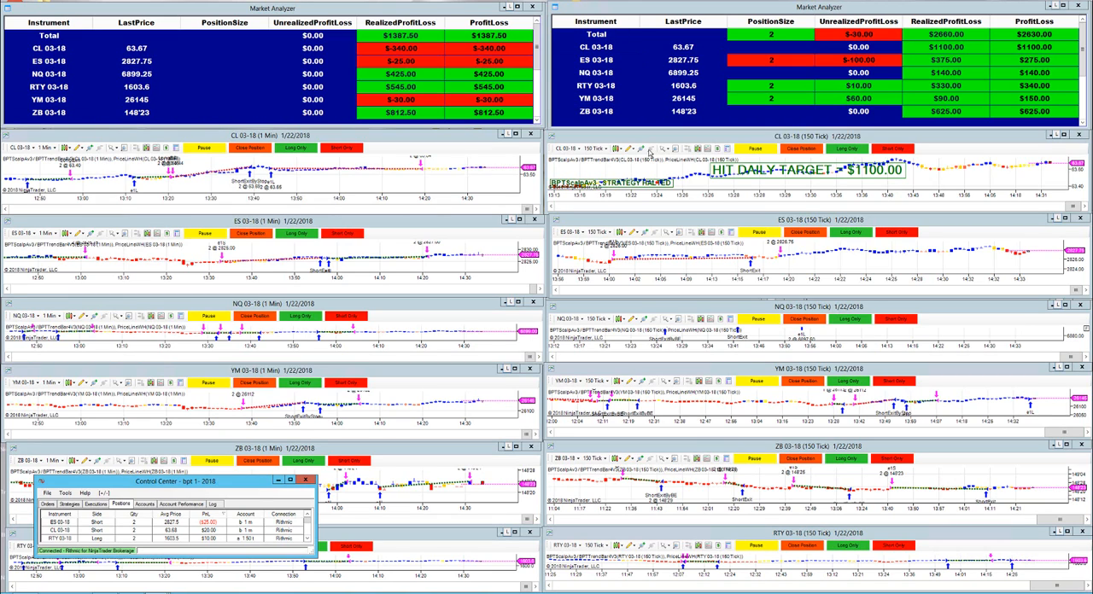
Step: Switch to the Entry Type Market Analyzers workspace with the tabbed CL 03-18 chart
{"action": "left_click", "coordinate": [49, 74]}
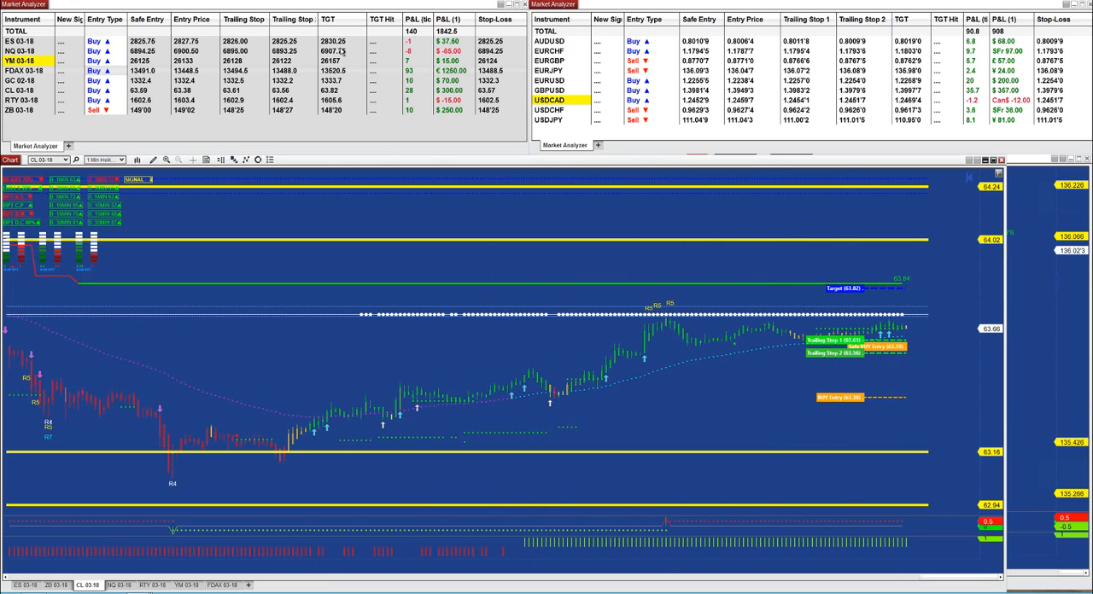
Step: Bring up the CL 03-18 1-minute chart showing entry, target and trailing stop levels
{"action": "left_click", "coordinate": [549, 70]}
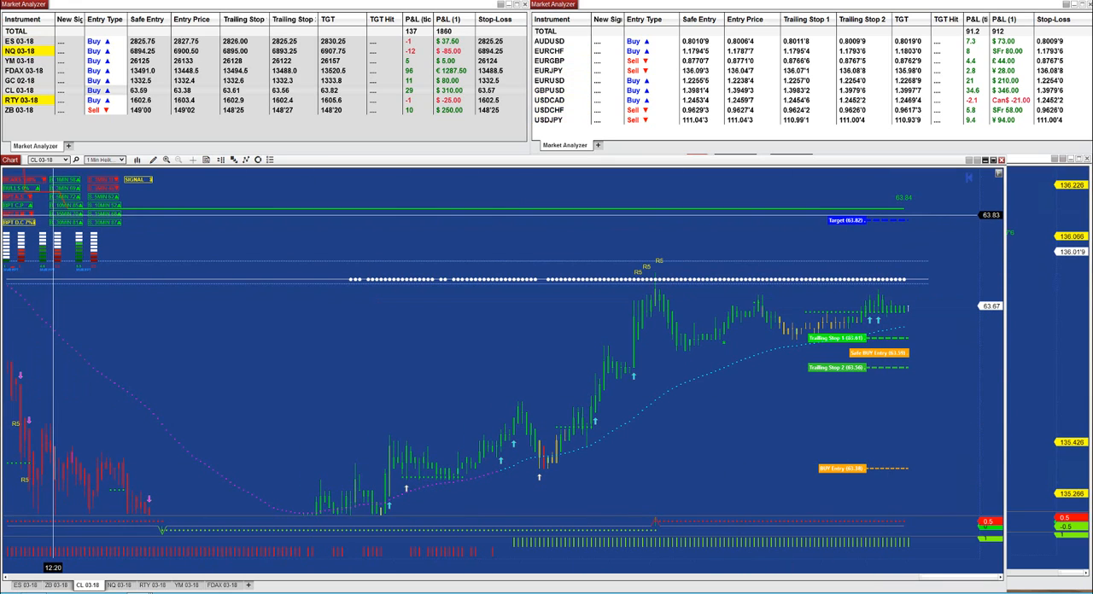
Step: Arrange the NQ 03-18, ES 03-18 and EURJPY charts side by side
{"action": "left_click", "coordinate": [551, 119]}
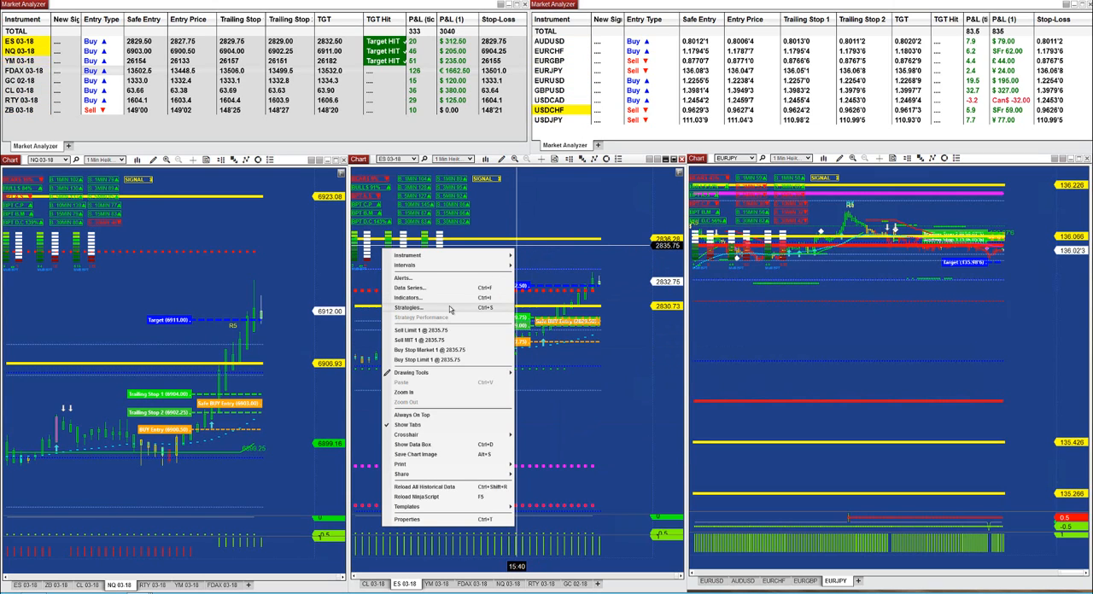
Step: Open the ES chart's Strategies dialog and add the ATM V10 and SystemATM V12 strategies
{"action": "left_click", "coordinate": [411, 308]}
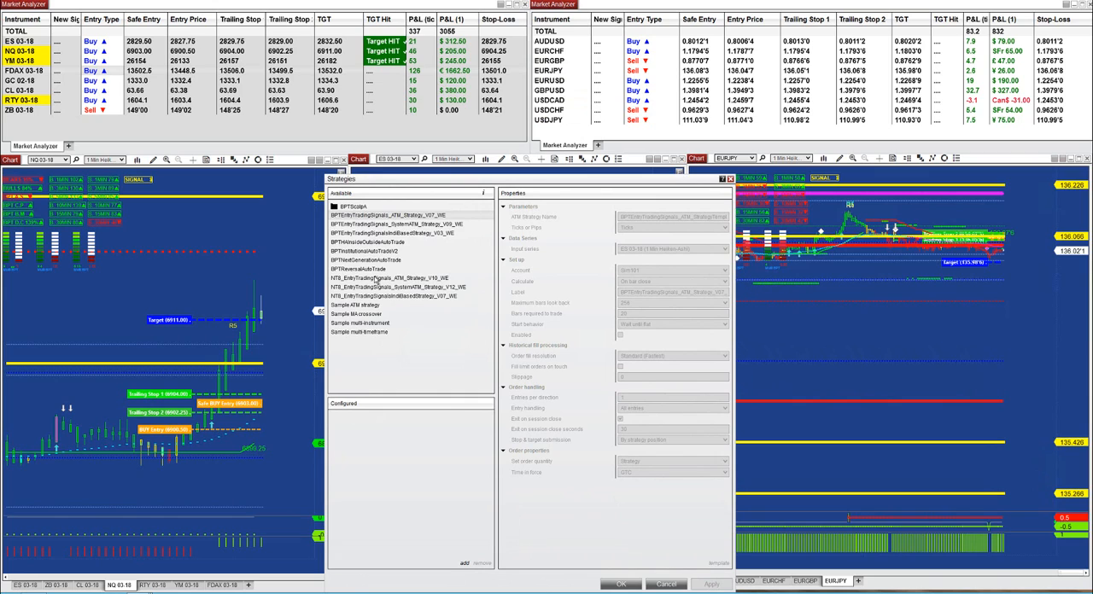
{"action": "left_click", "coordinate": [390, 278]}
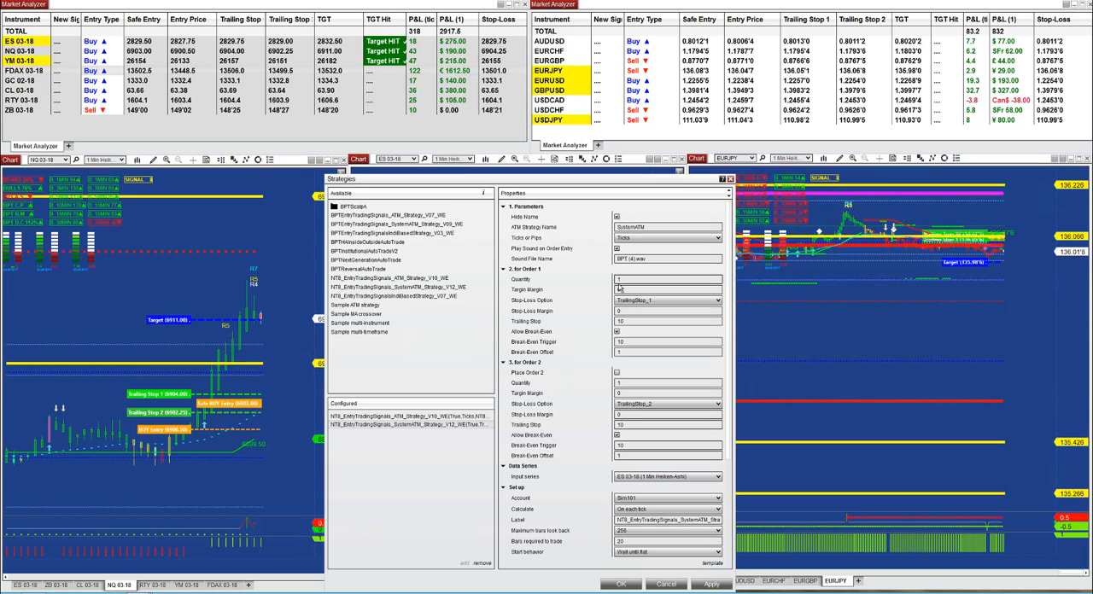
Step: Add IndiBasedStrategy V07 and view Order 1's stop-loss options
{"action": "left_click", "coordinate": [668, 279]}
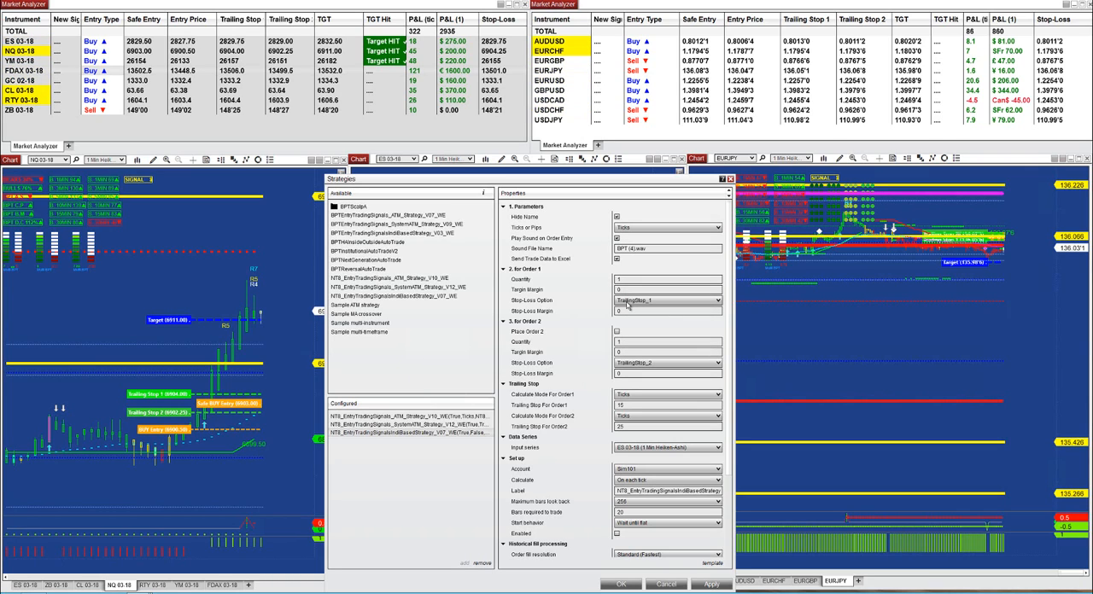
{"action": "left_click", "coordinate": [715, 300]}
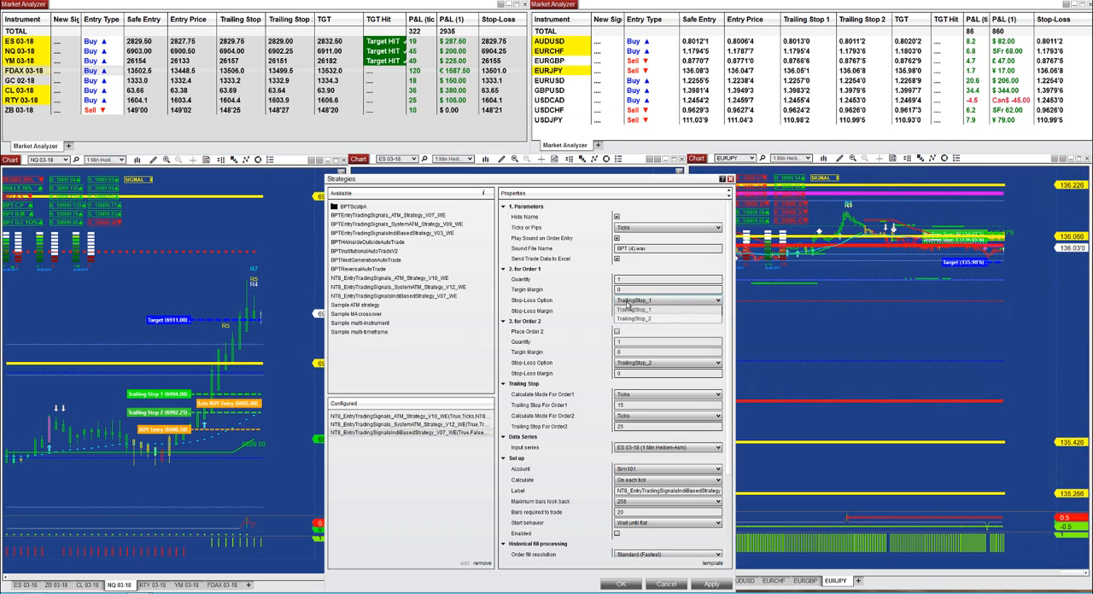